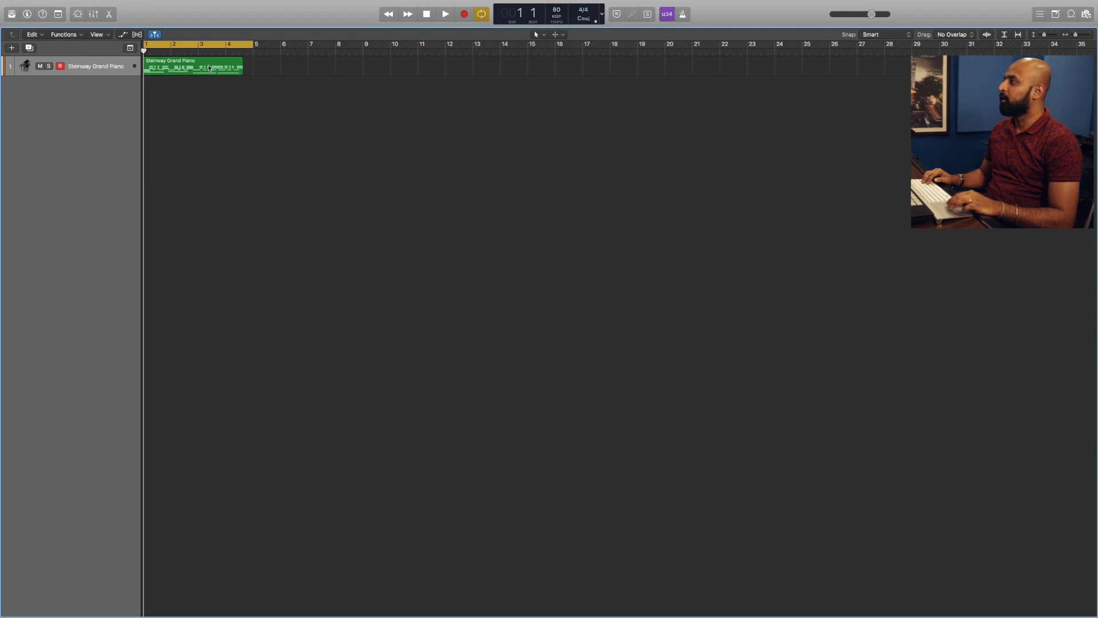
mouse_move(221, 79)
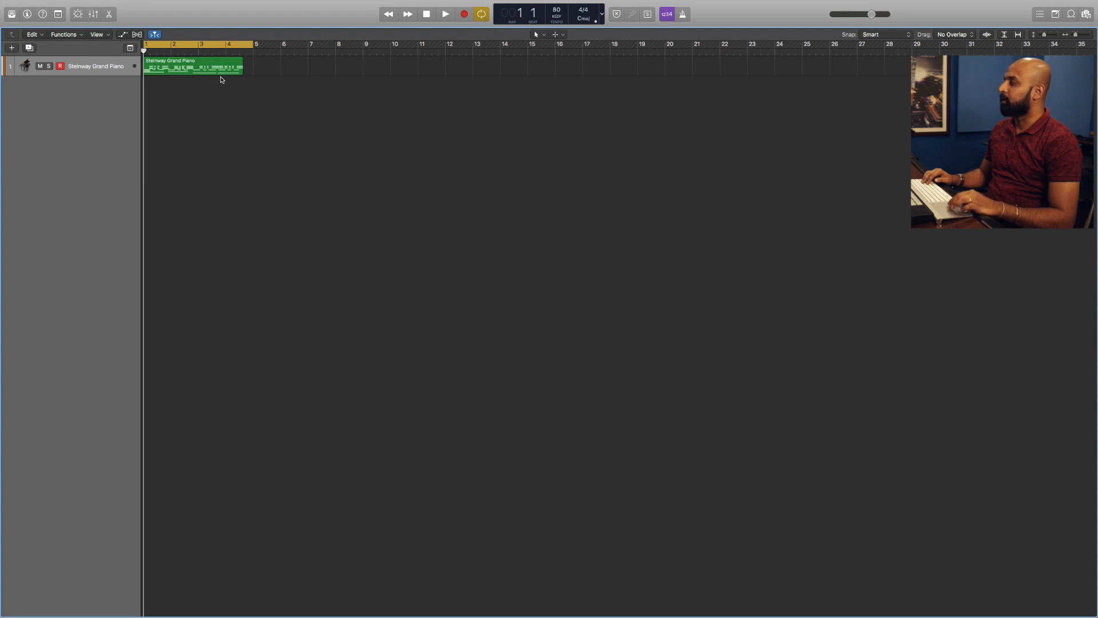
- Select the Steinway Grand Piano region and play it back from the project start
left_click(445, 14)
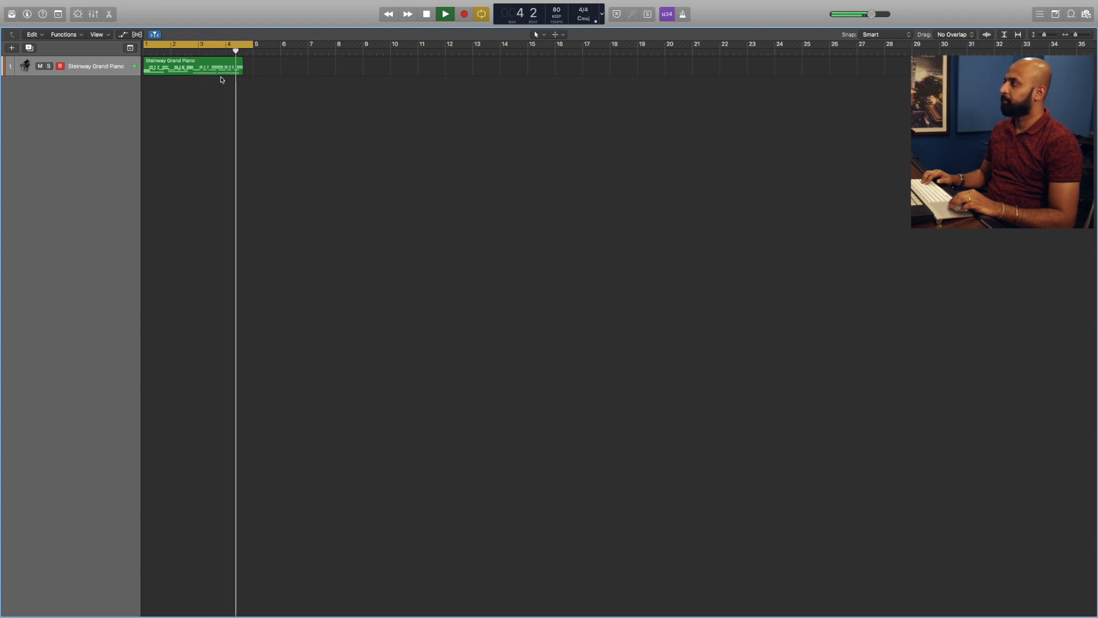
left_click(425, 14)
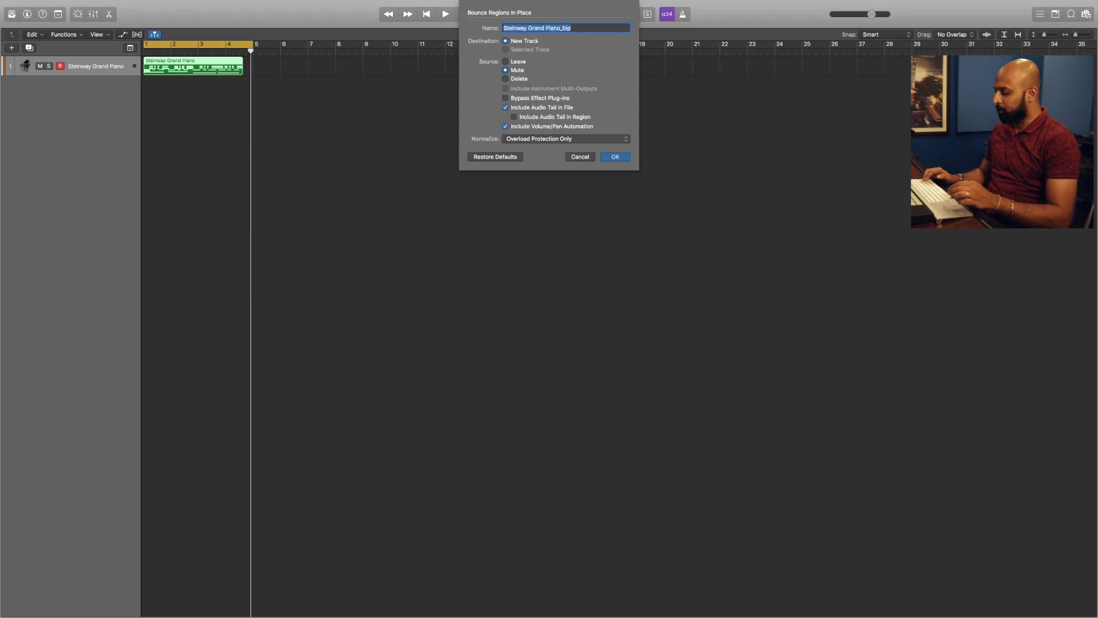
- Bounce in place to a new track named 'Piano Stem' with Source set to Mute
type("Piaano Stem")
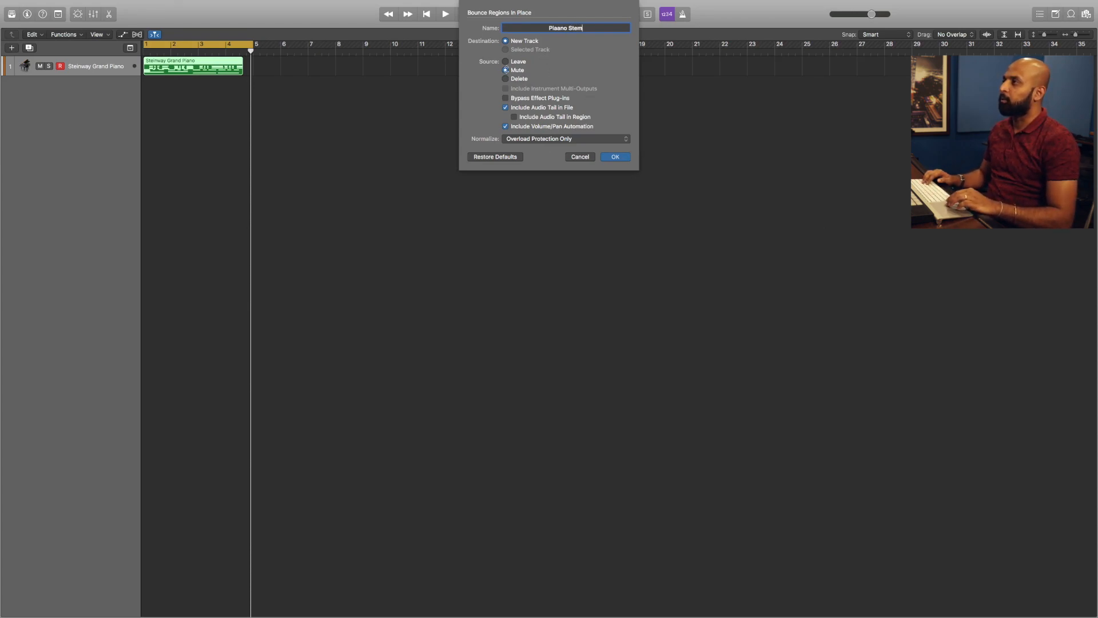
left_click(505, 70)
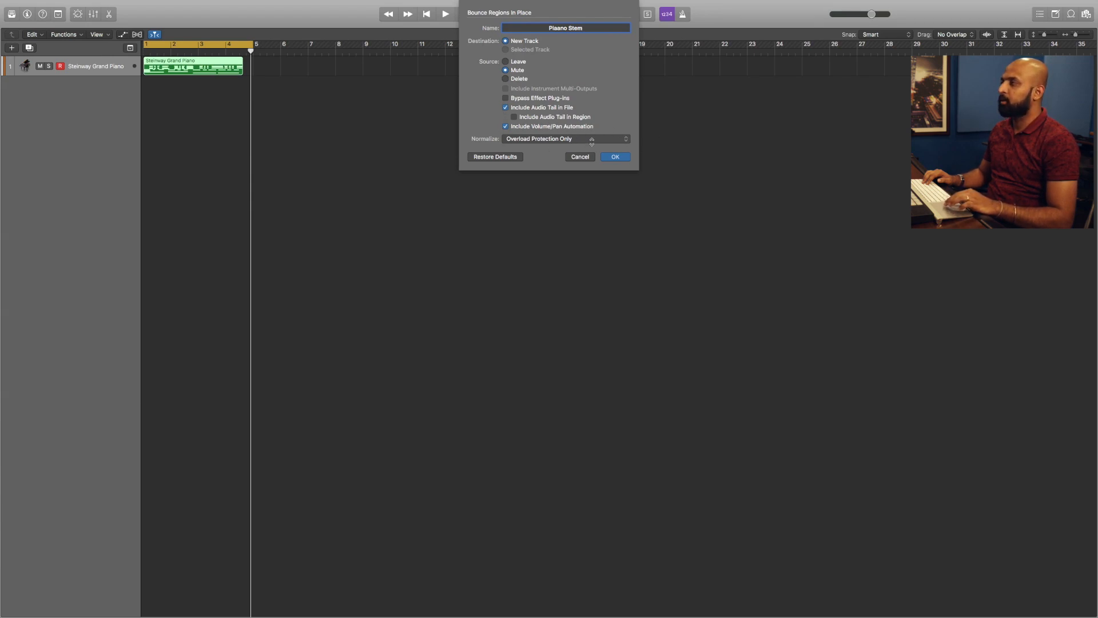
left_click(614, 157)
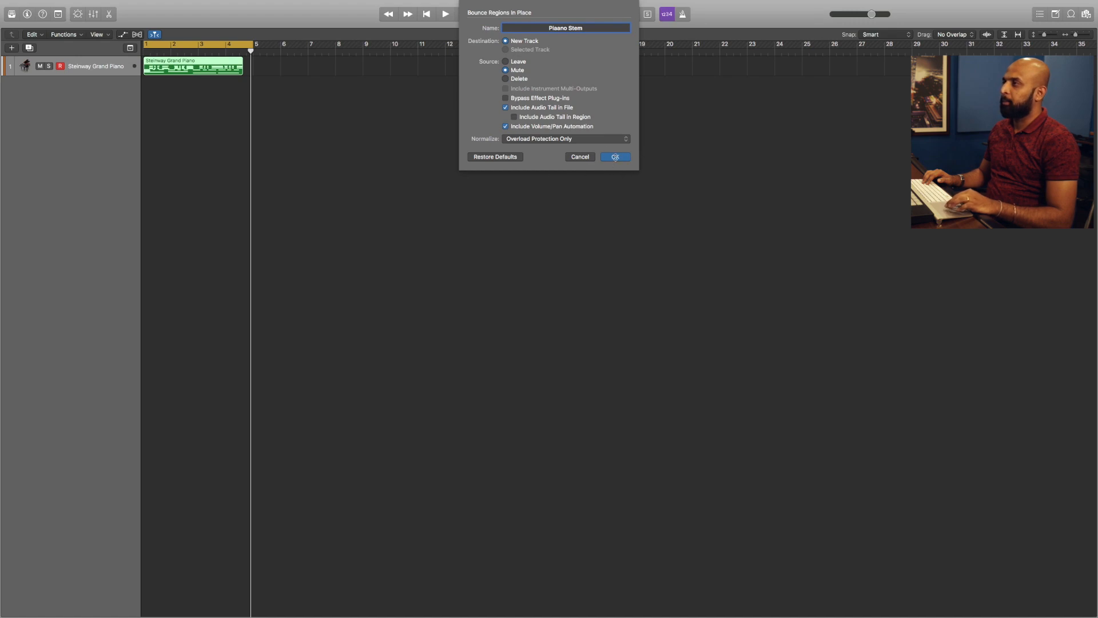
left_click(614, 156)
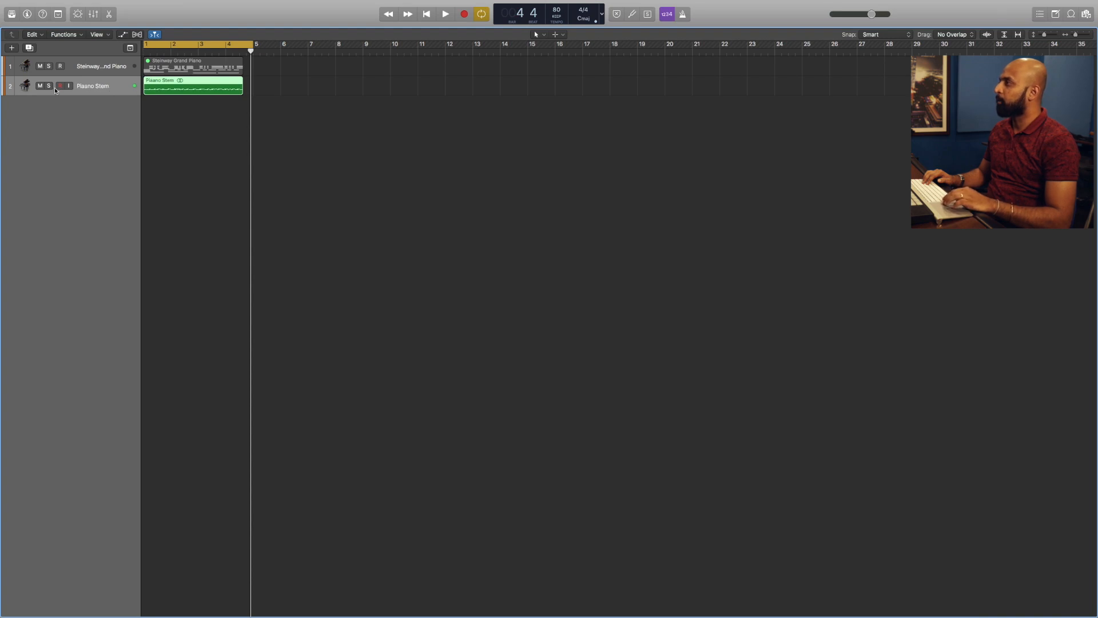
- Solo the Piano Stem track and play it back to check the bounced audio
left_click(49, 86)
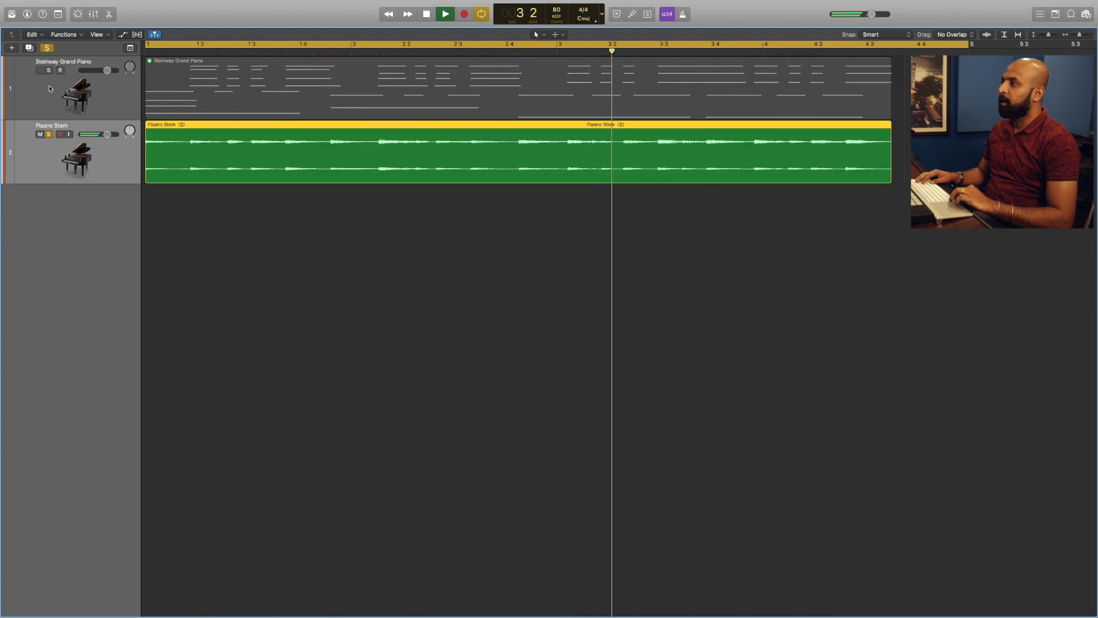
left_click(445, 13)
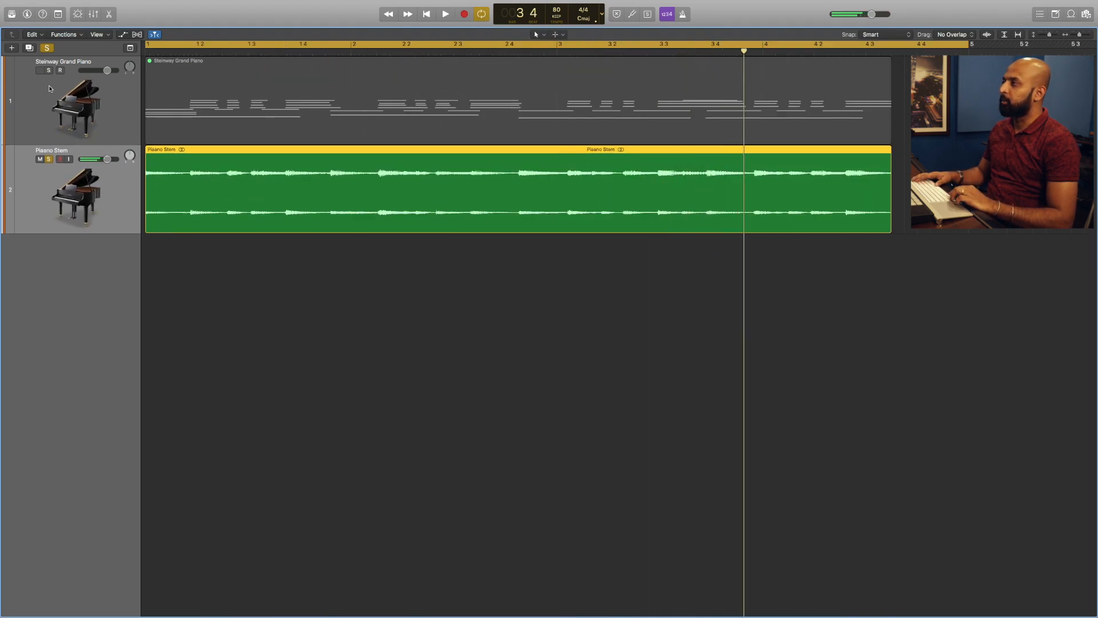